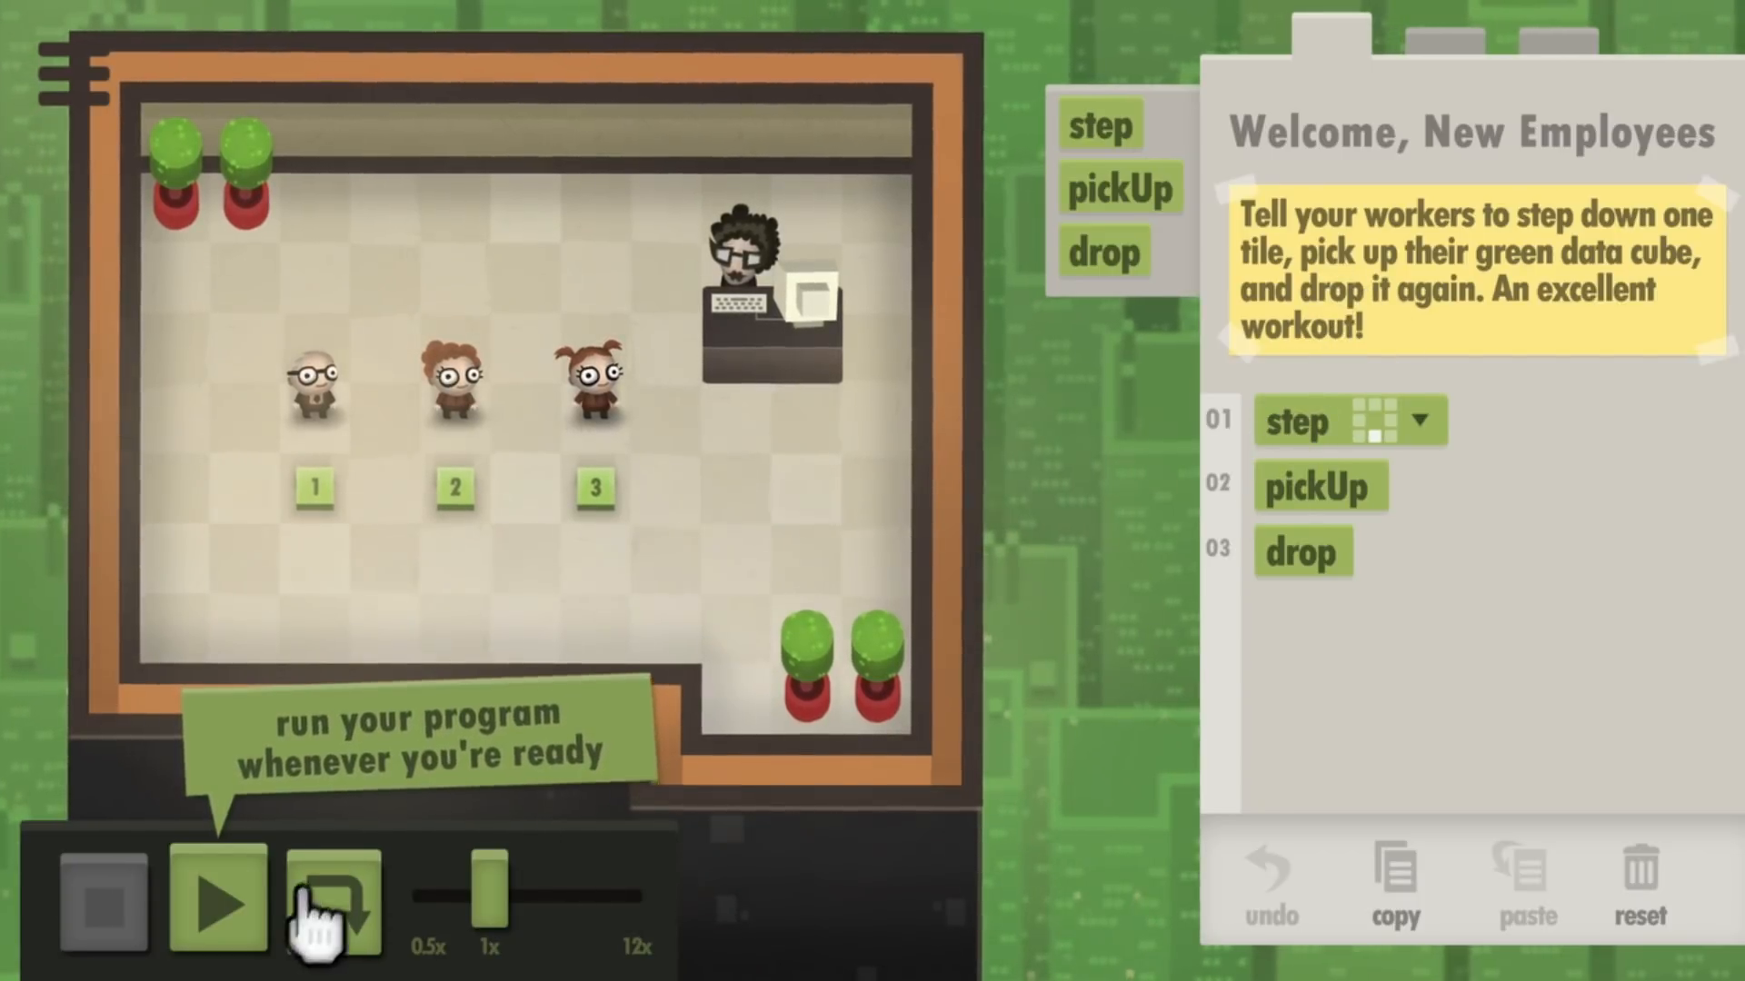
Run the Welcome step-pickUp-drop program and the IF-based maze loop program.
left_click(215, 907)
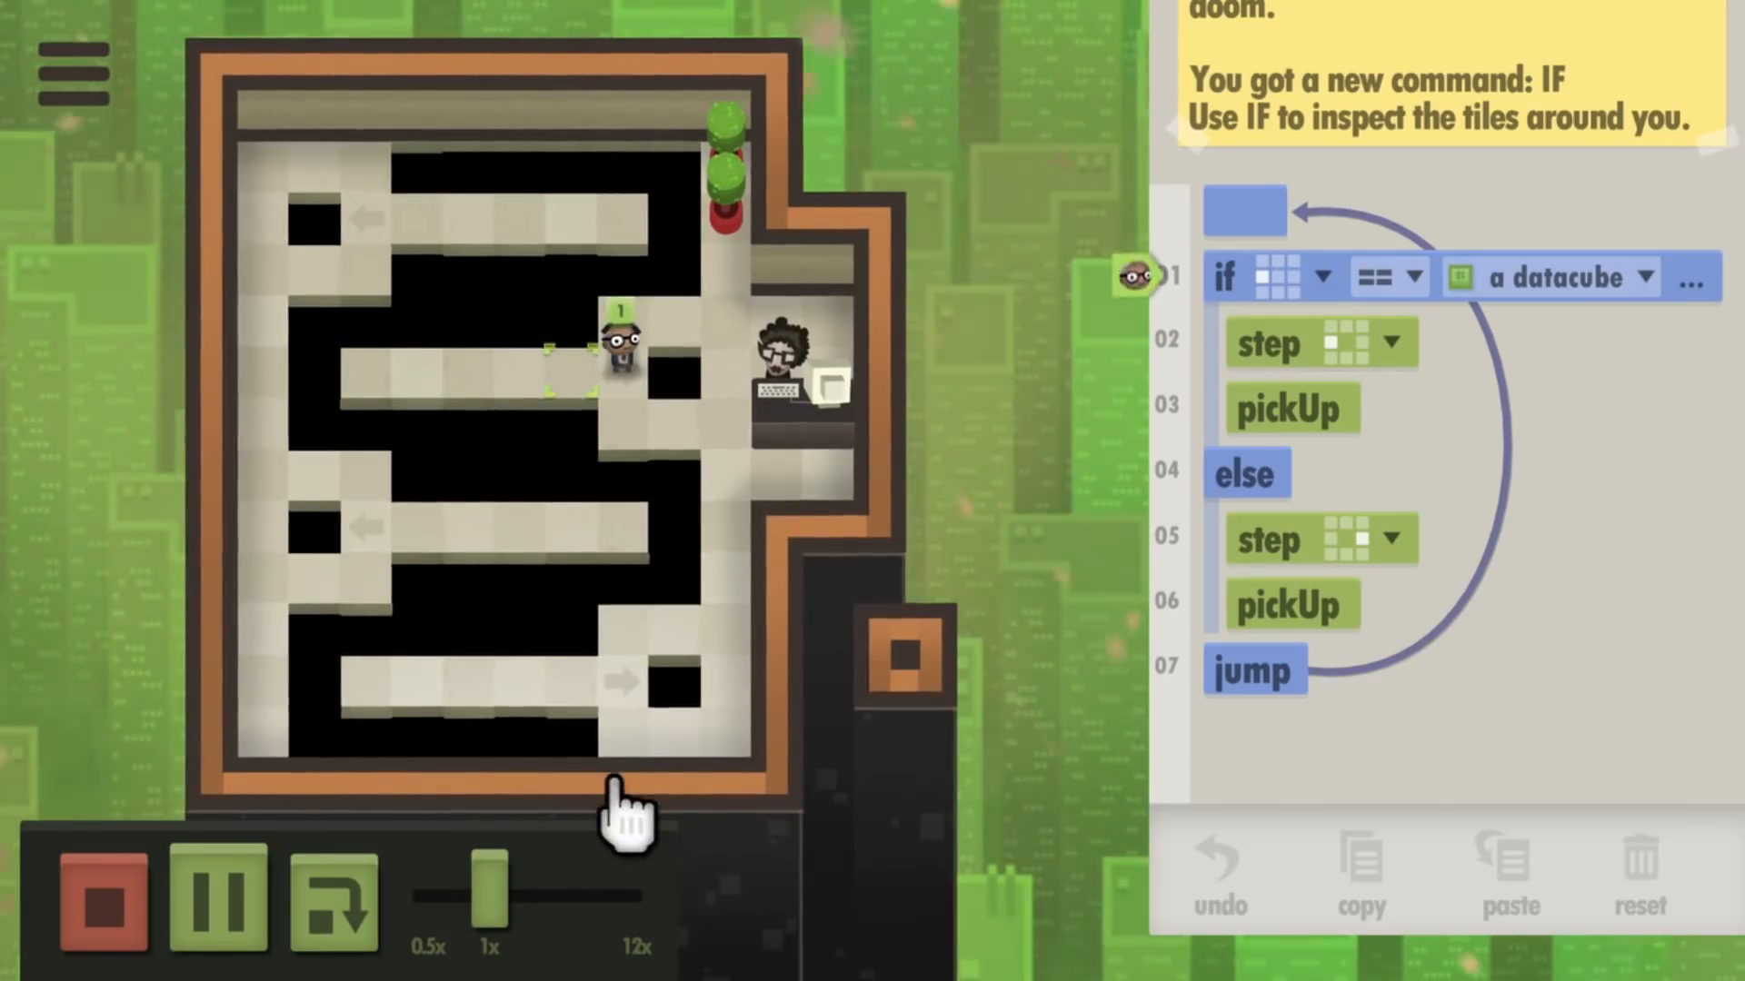
left_click(218, 910)
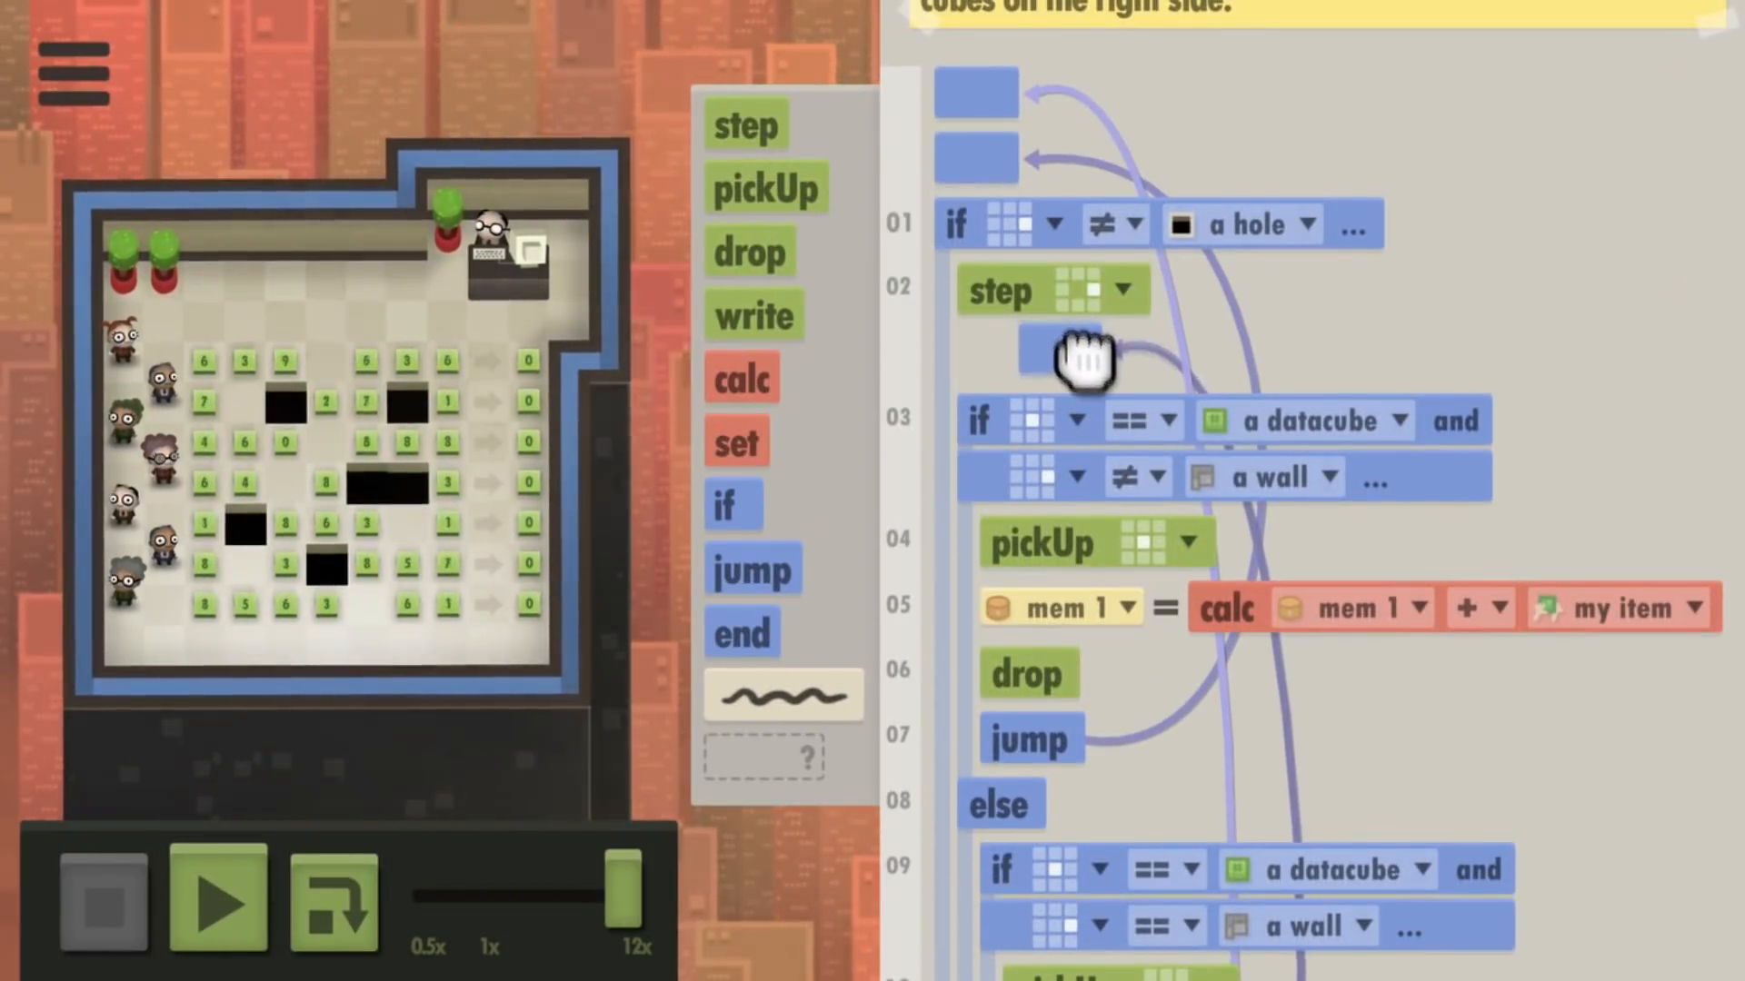
Run the nested IF/calc datacube-tallying program at 12x speed.
left_click(218, 910)
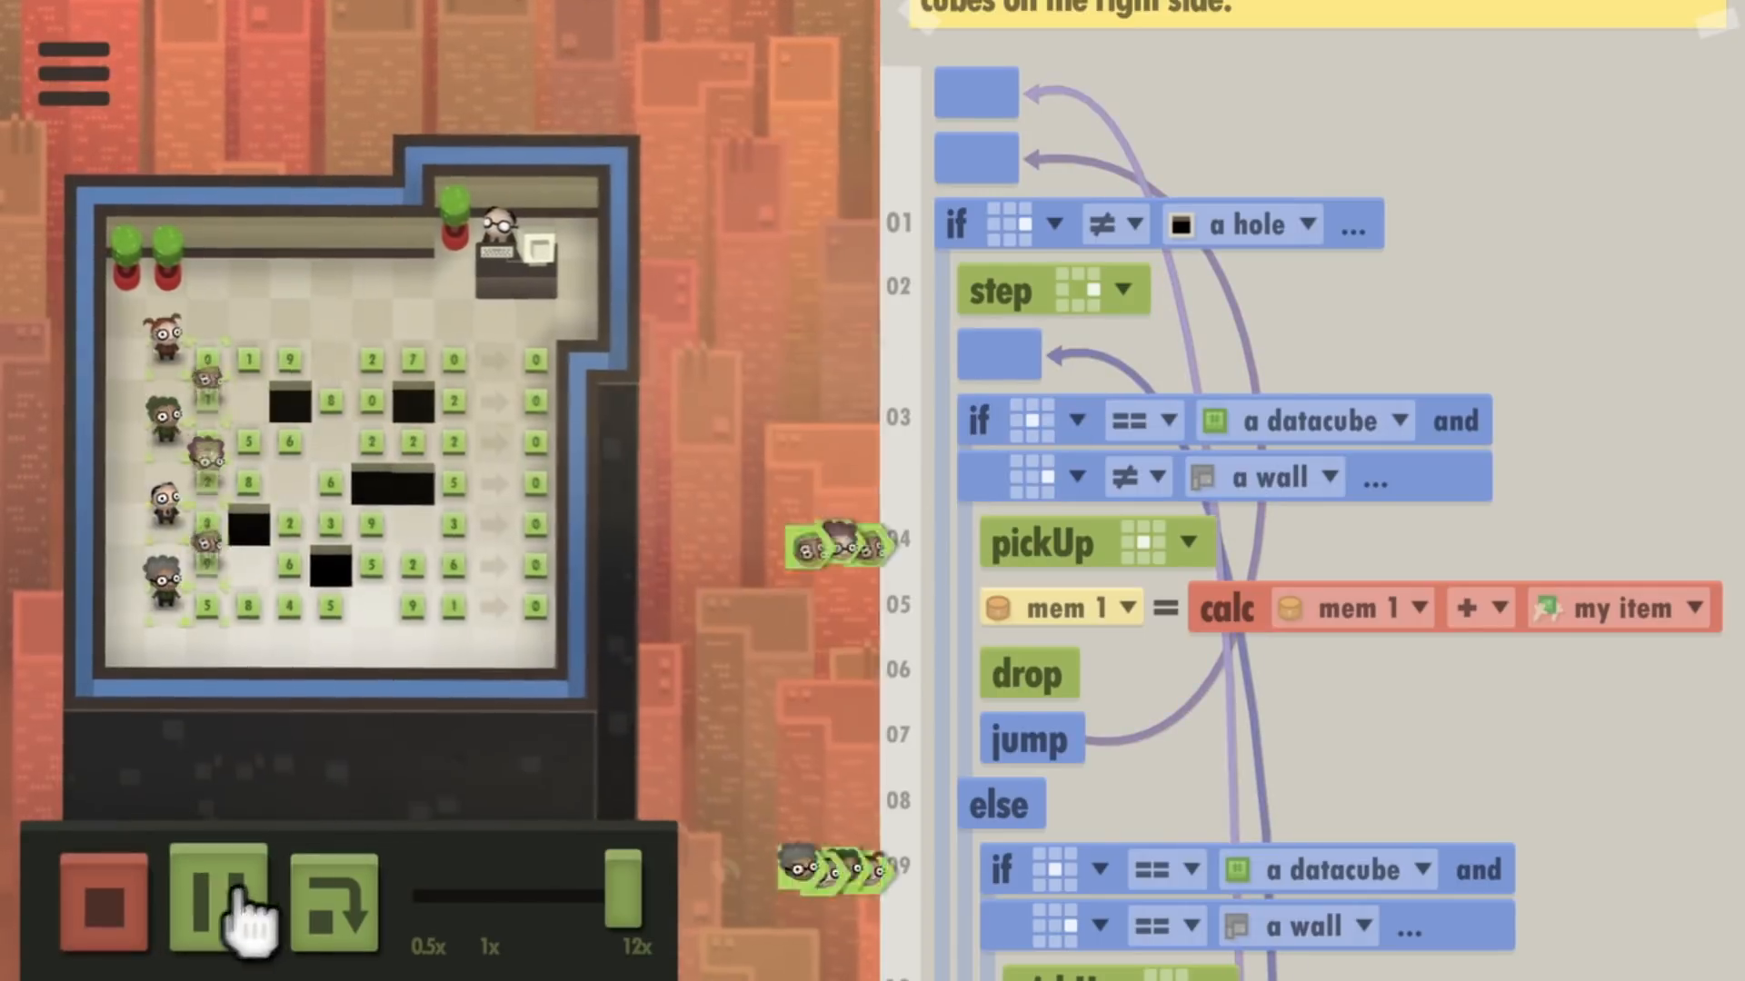
left_click(215, 908)
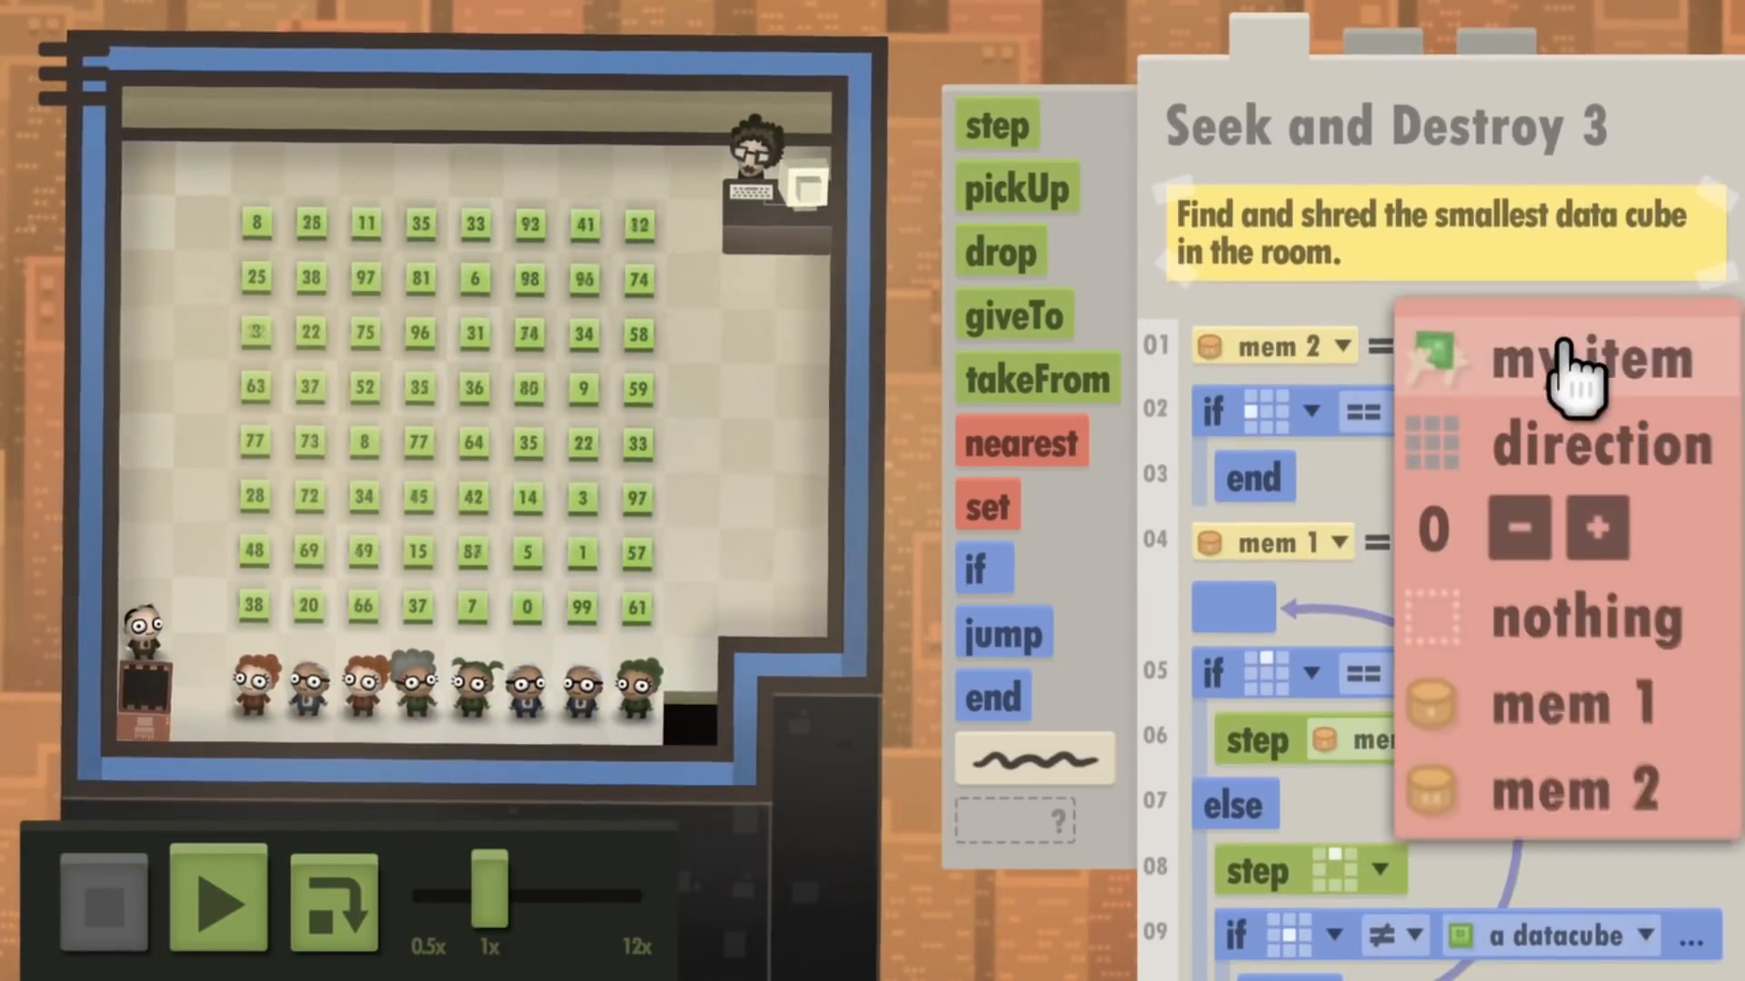
Set mem 2 to my item, step once, resume, and run to the results card.
left_click(1516, 526)
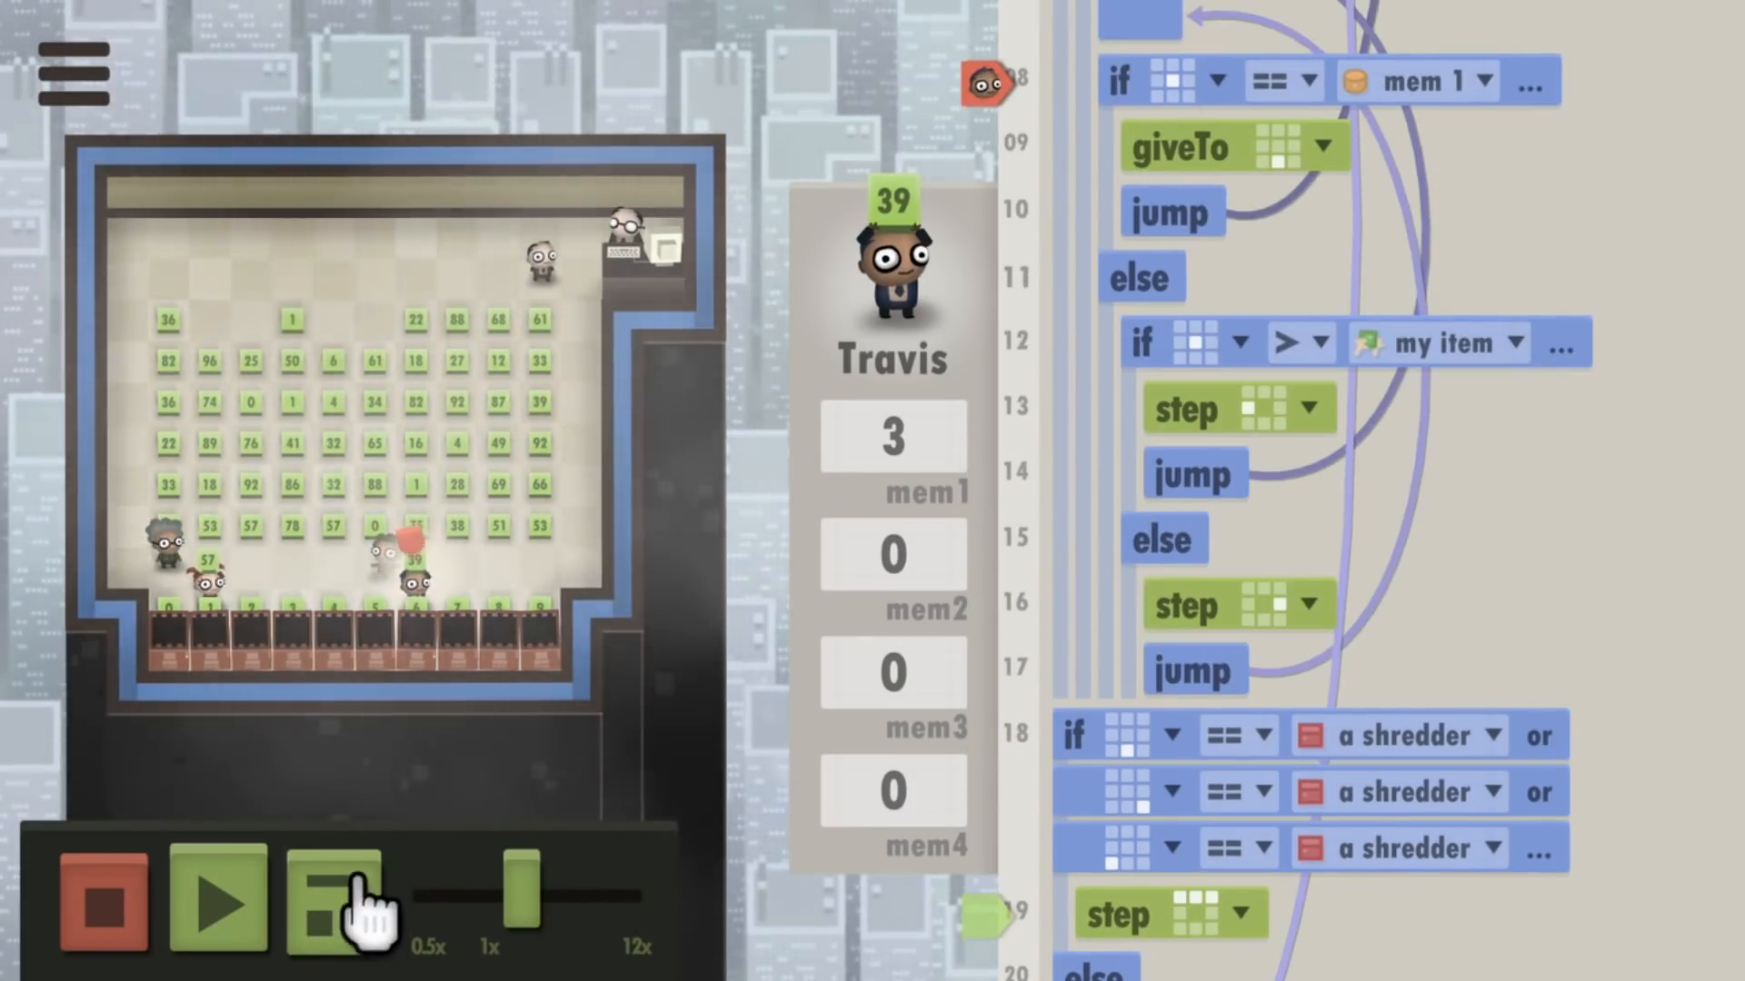
left_click(331, 900)
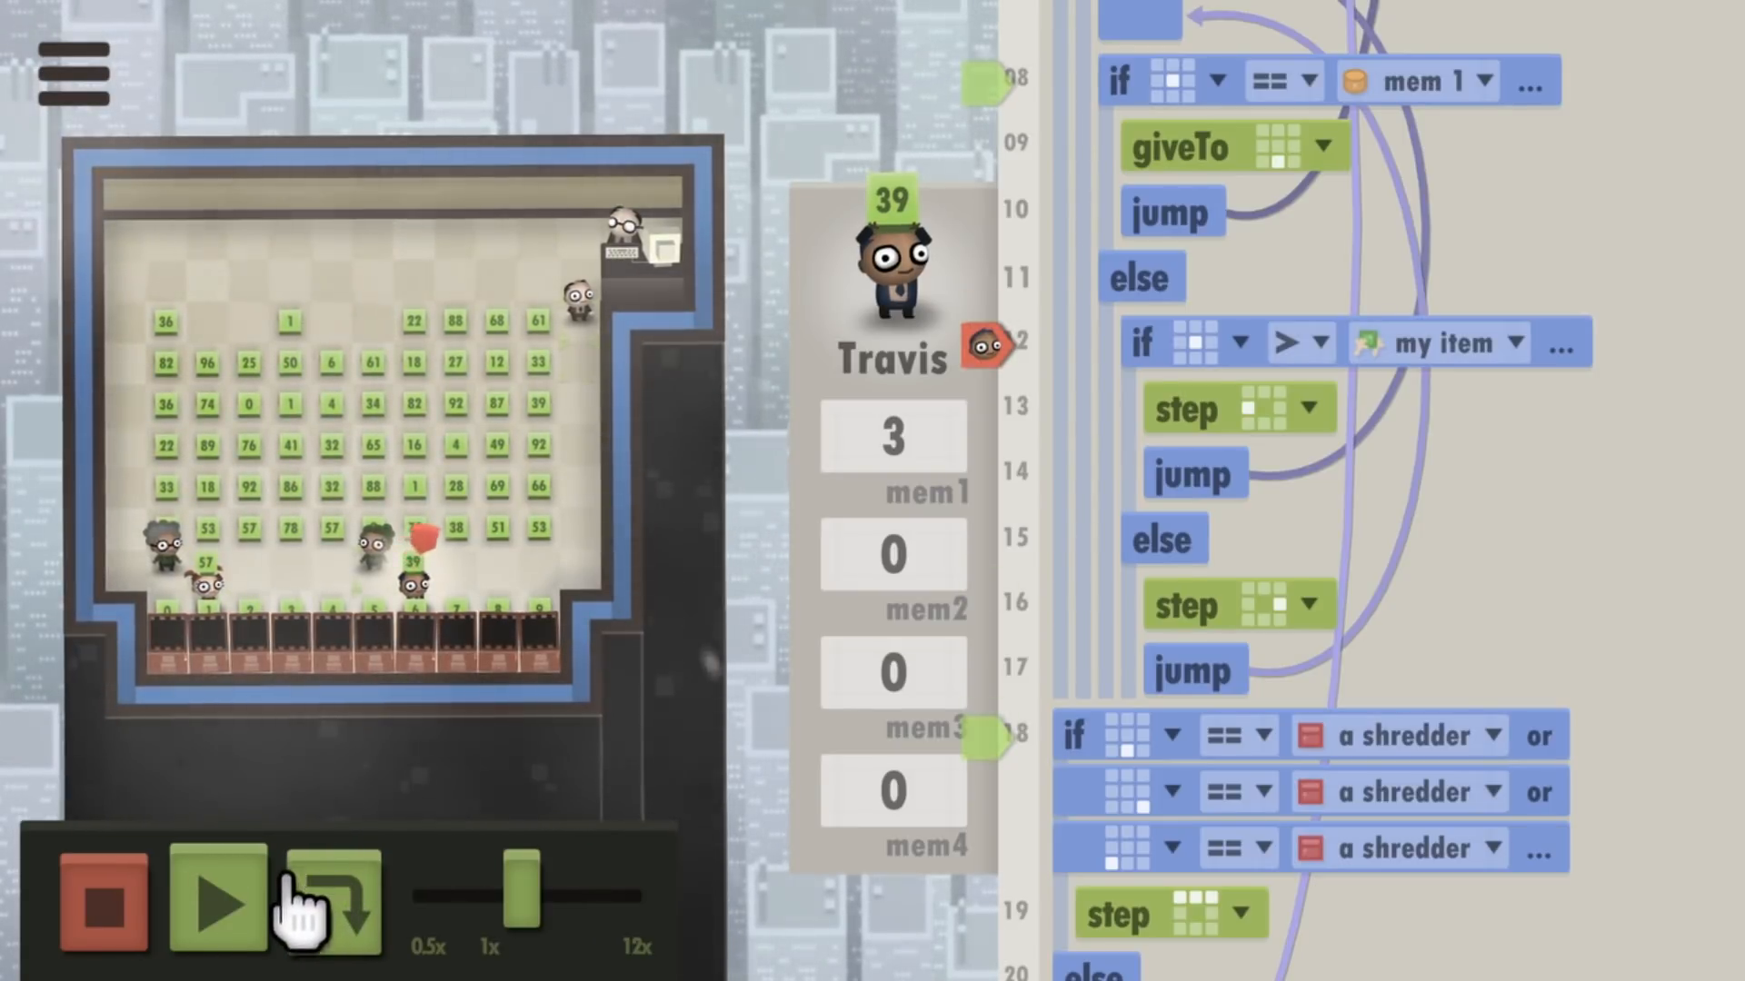
left_click(211, 908)
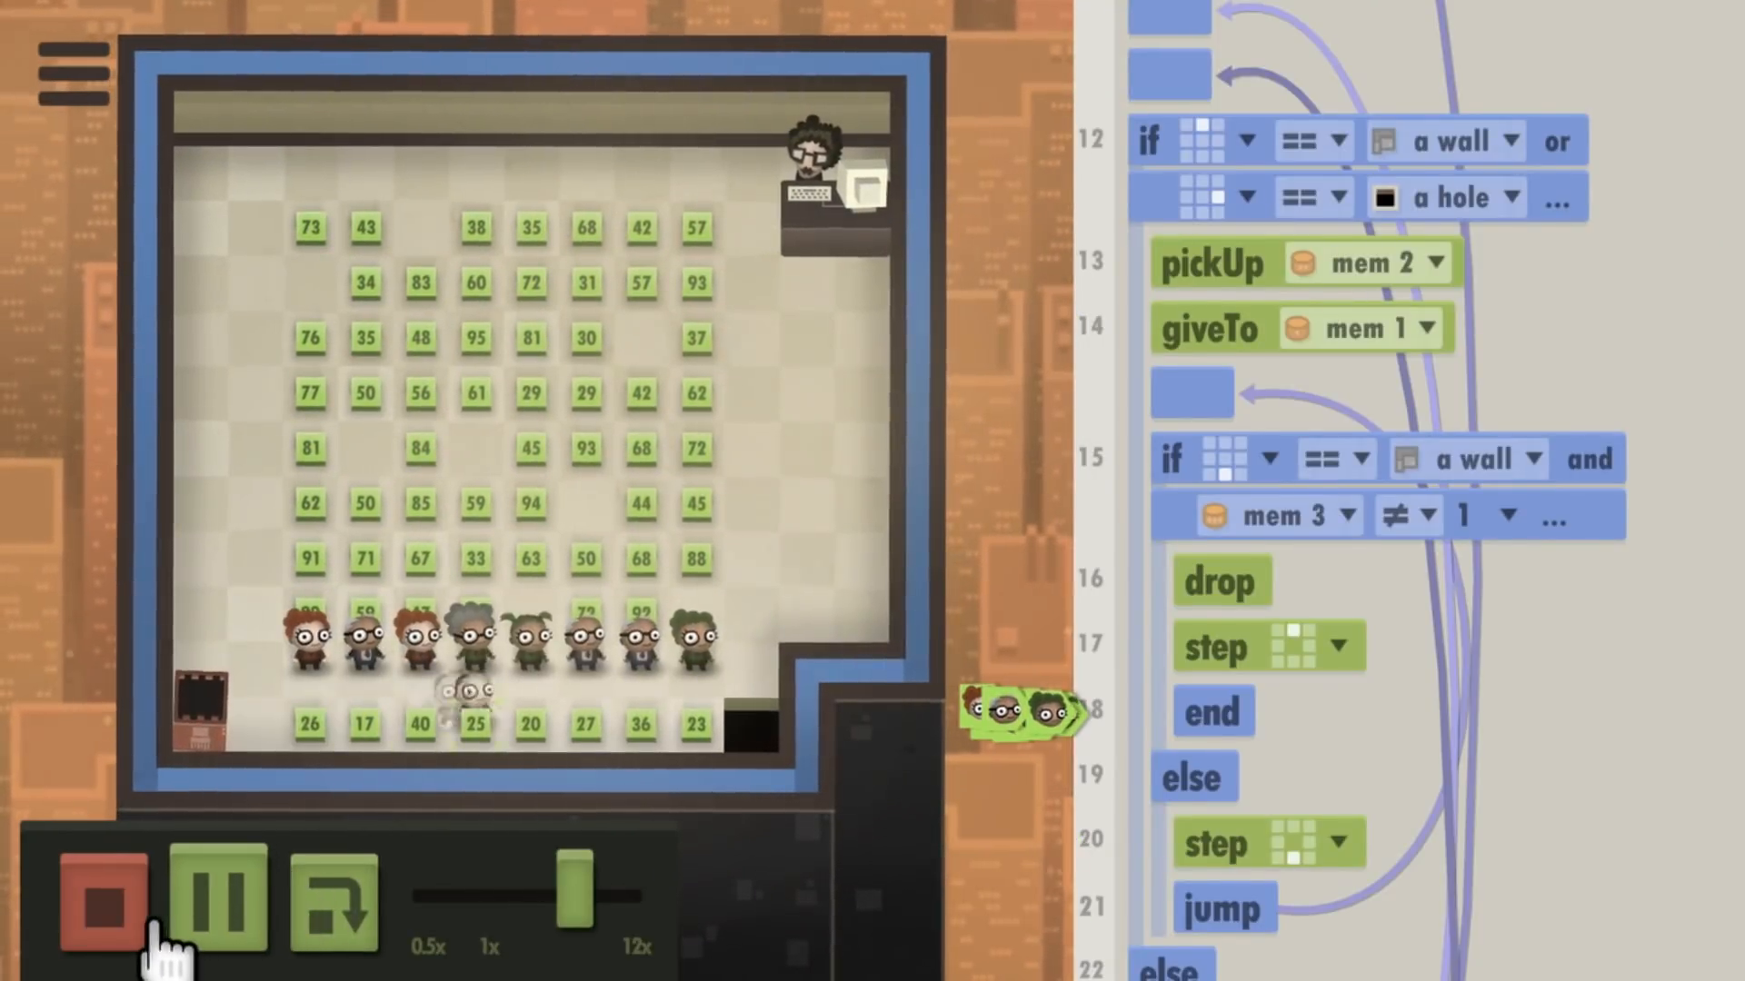
left_click(105, 906)
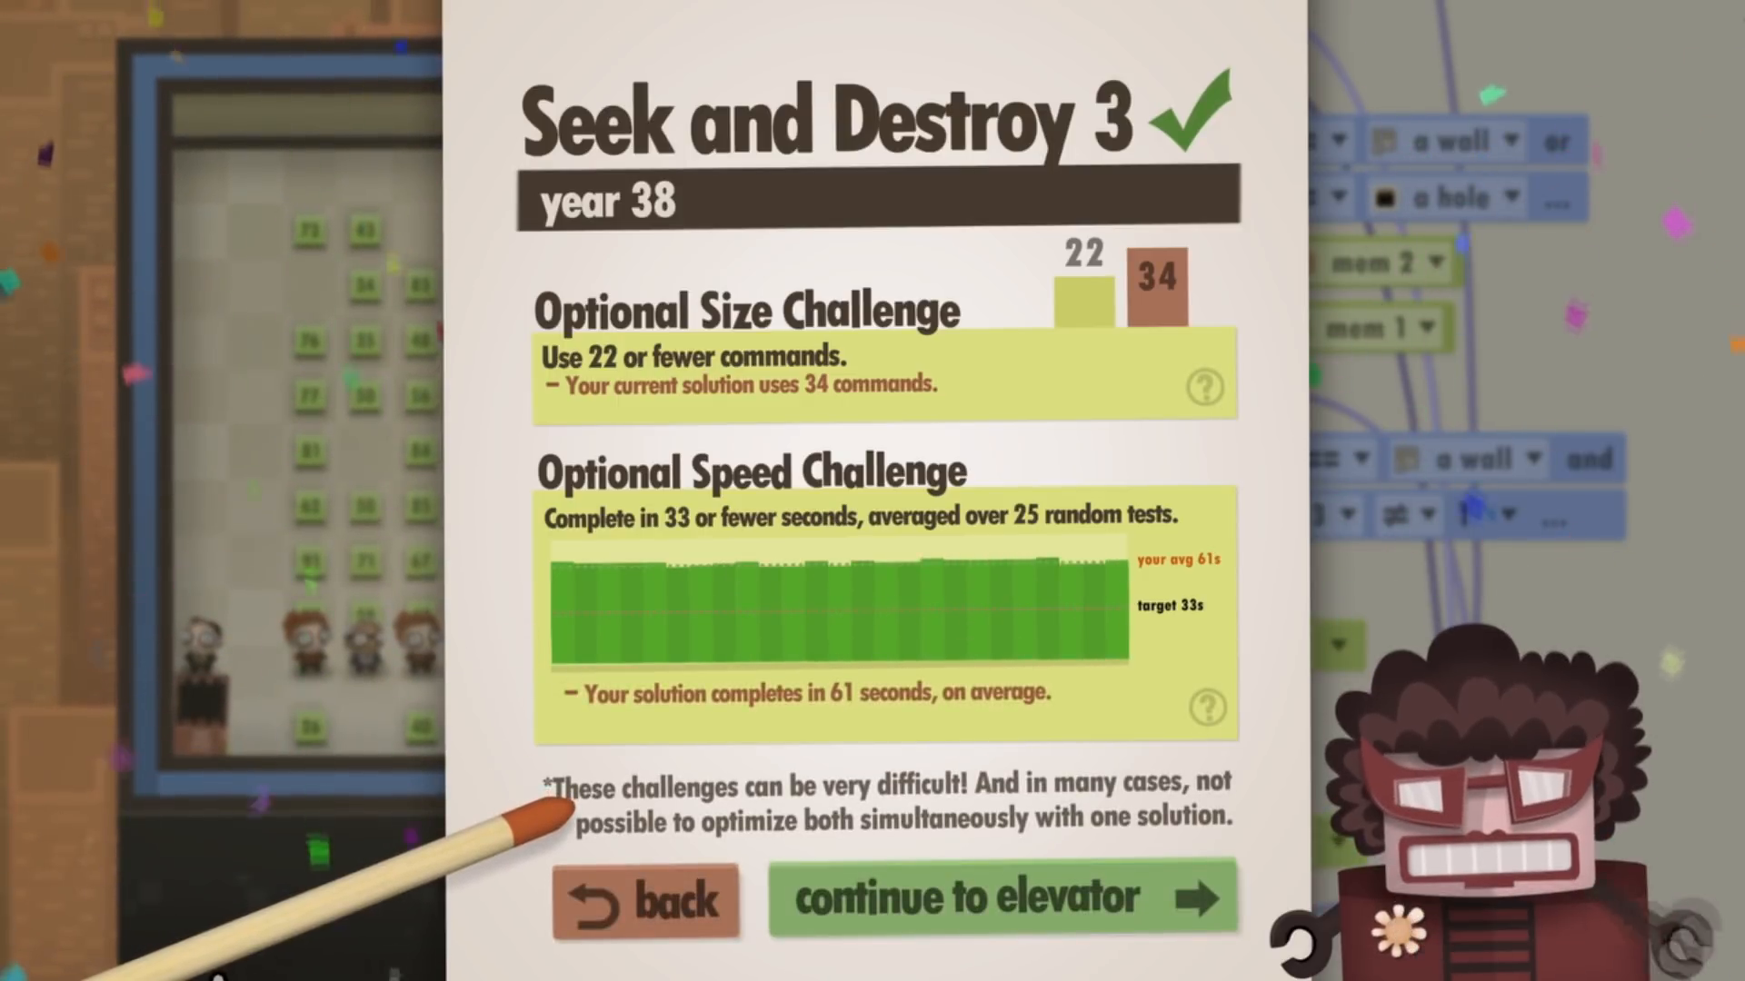
Continue to the elevator and enter the one-worker, one-datacube maze level.
left_click(1009, 897)
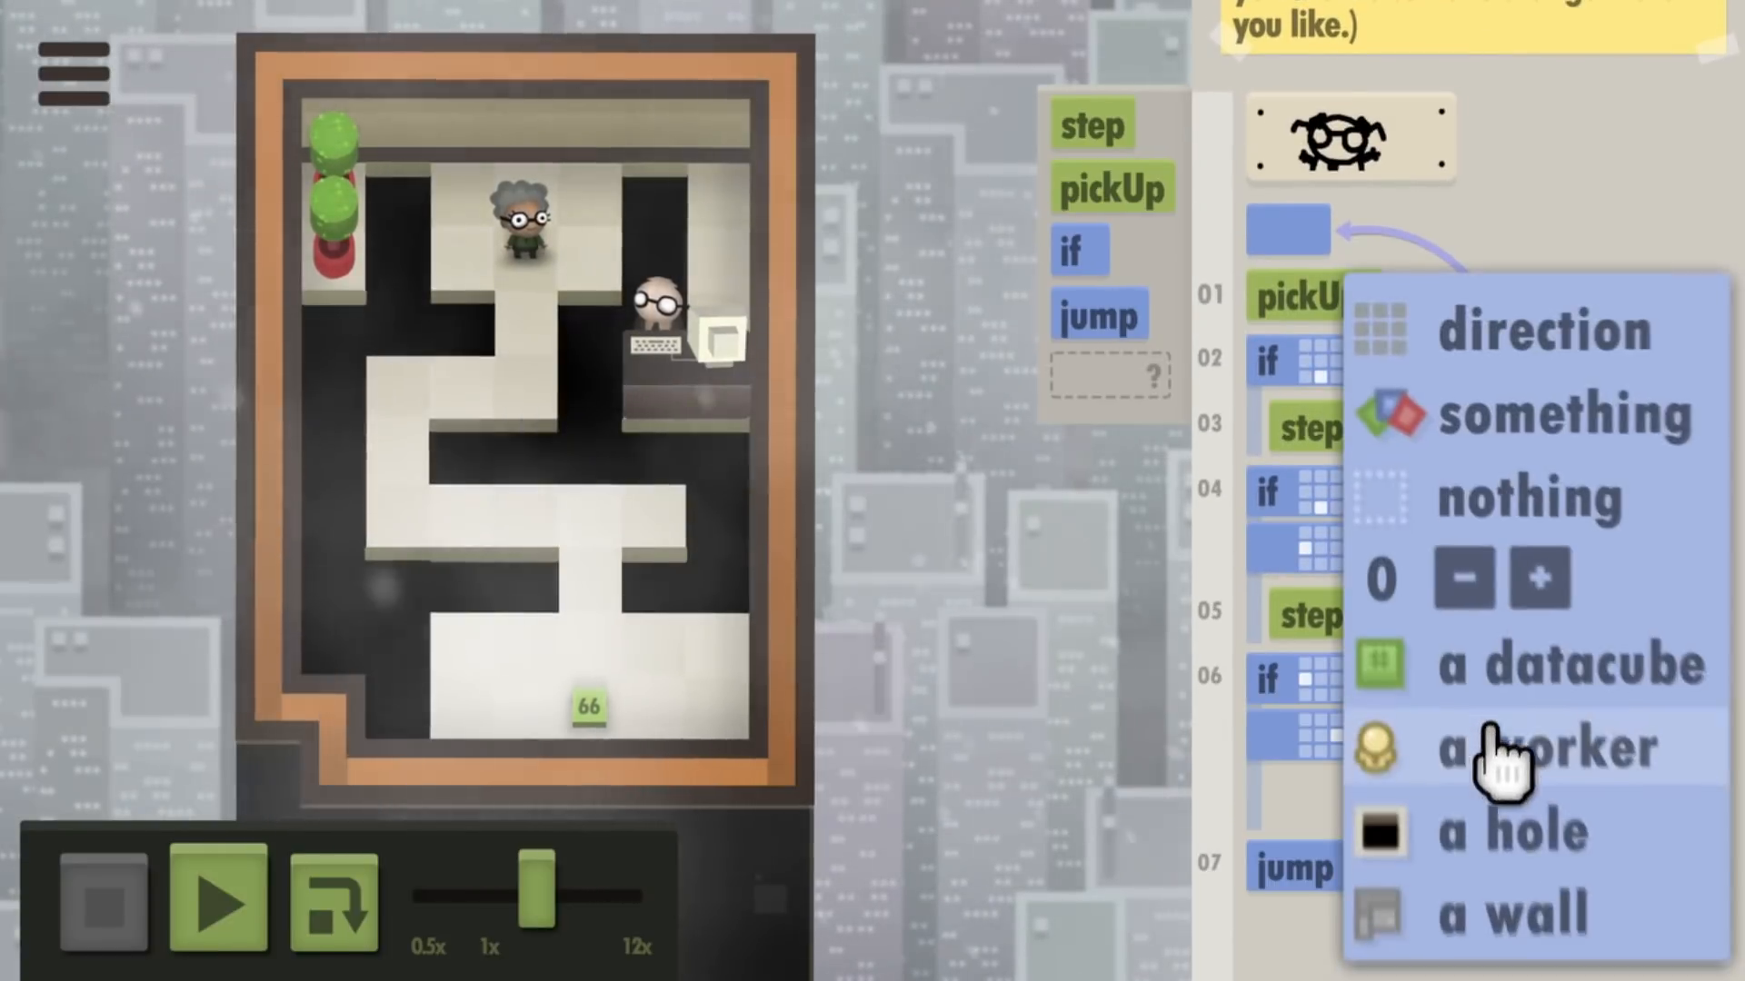
Slow the run to 1x and add 'or' hole checks with operators to line 06's IF.
left_click(216, 907)
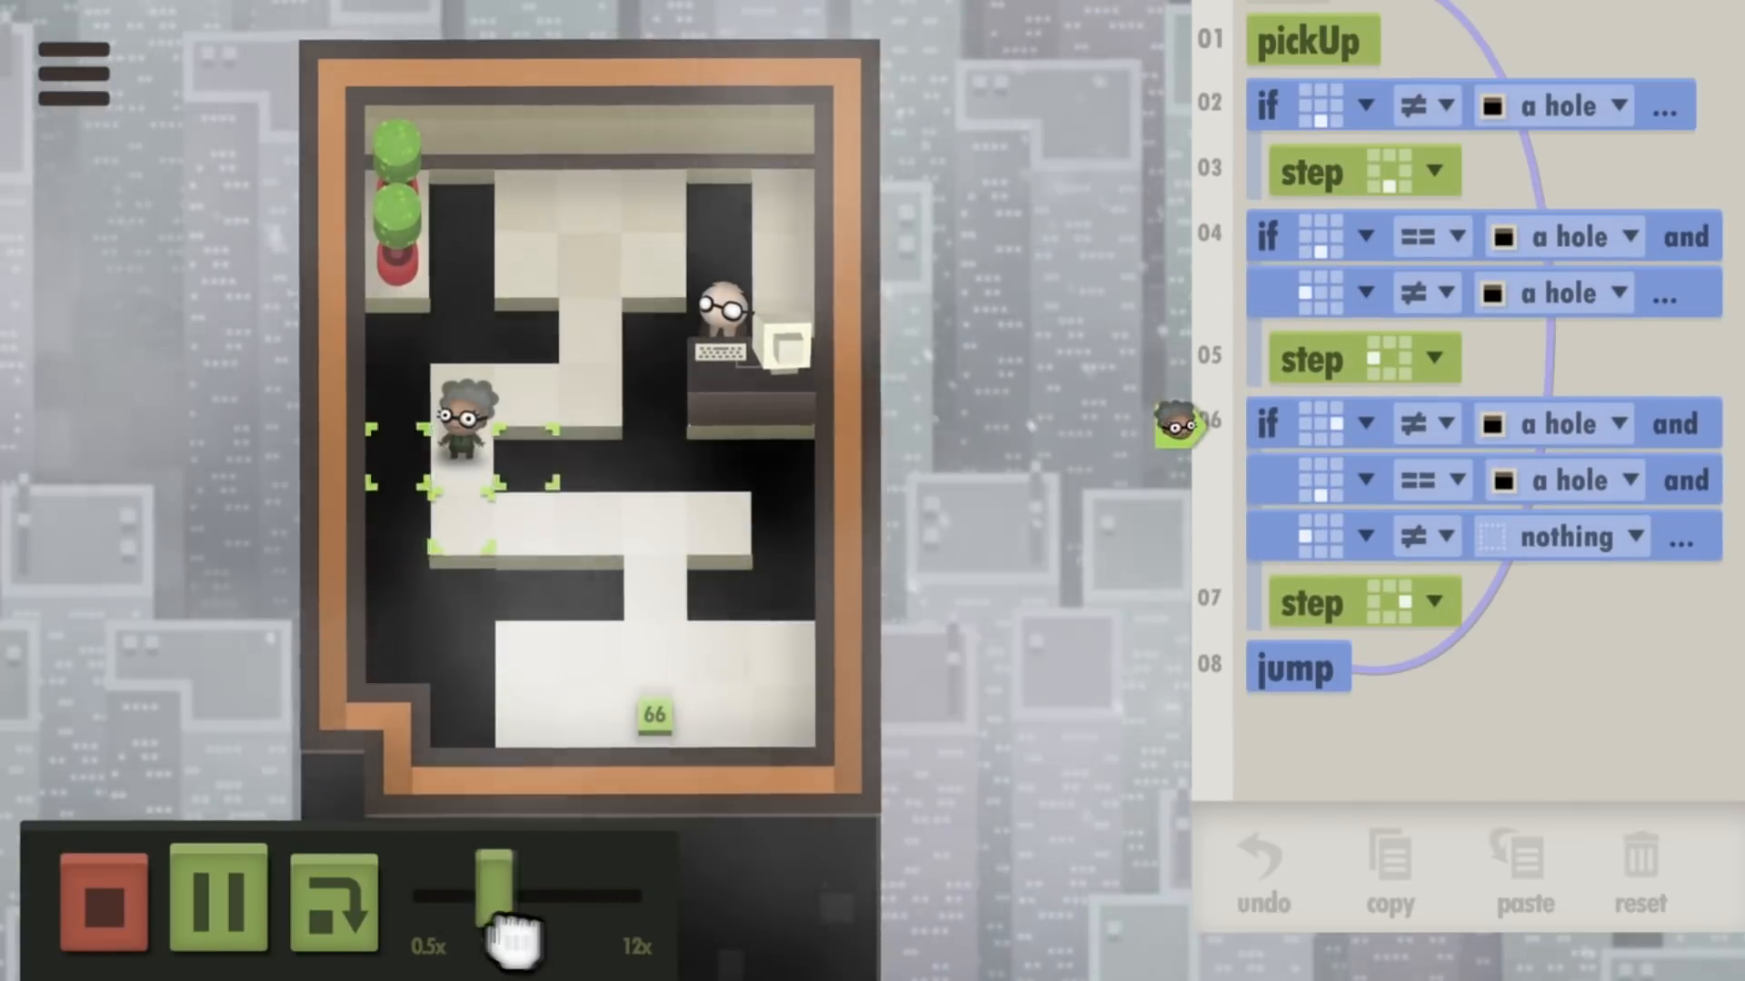
left_click_drag(501, 890, 545, 891)
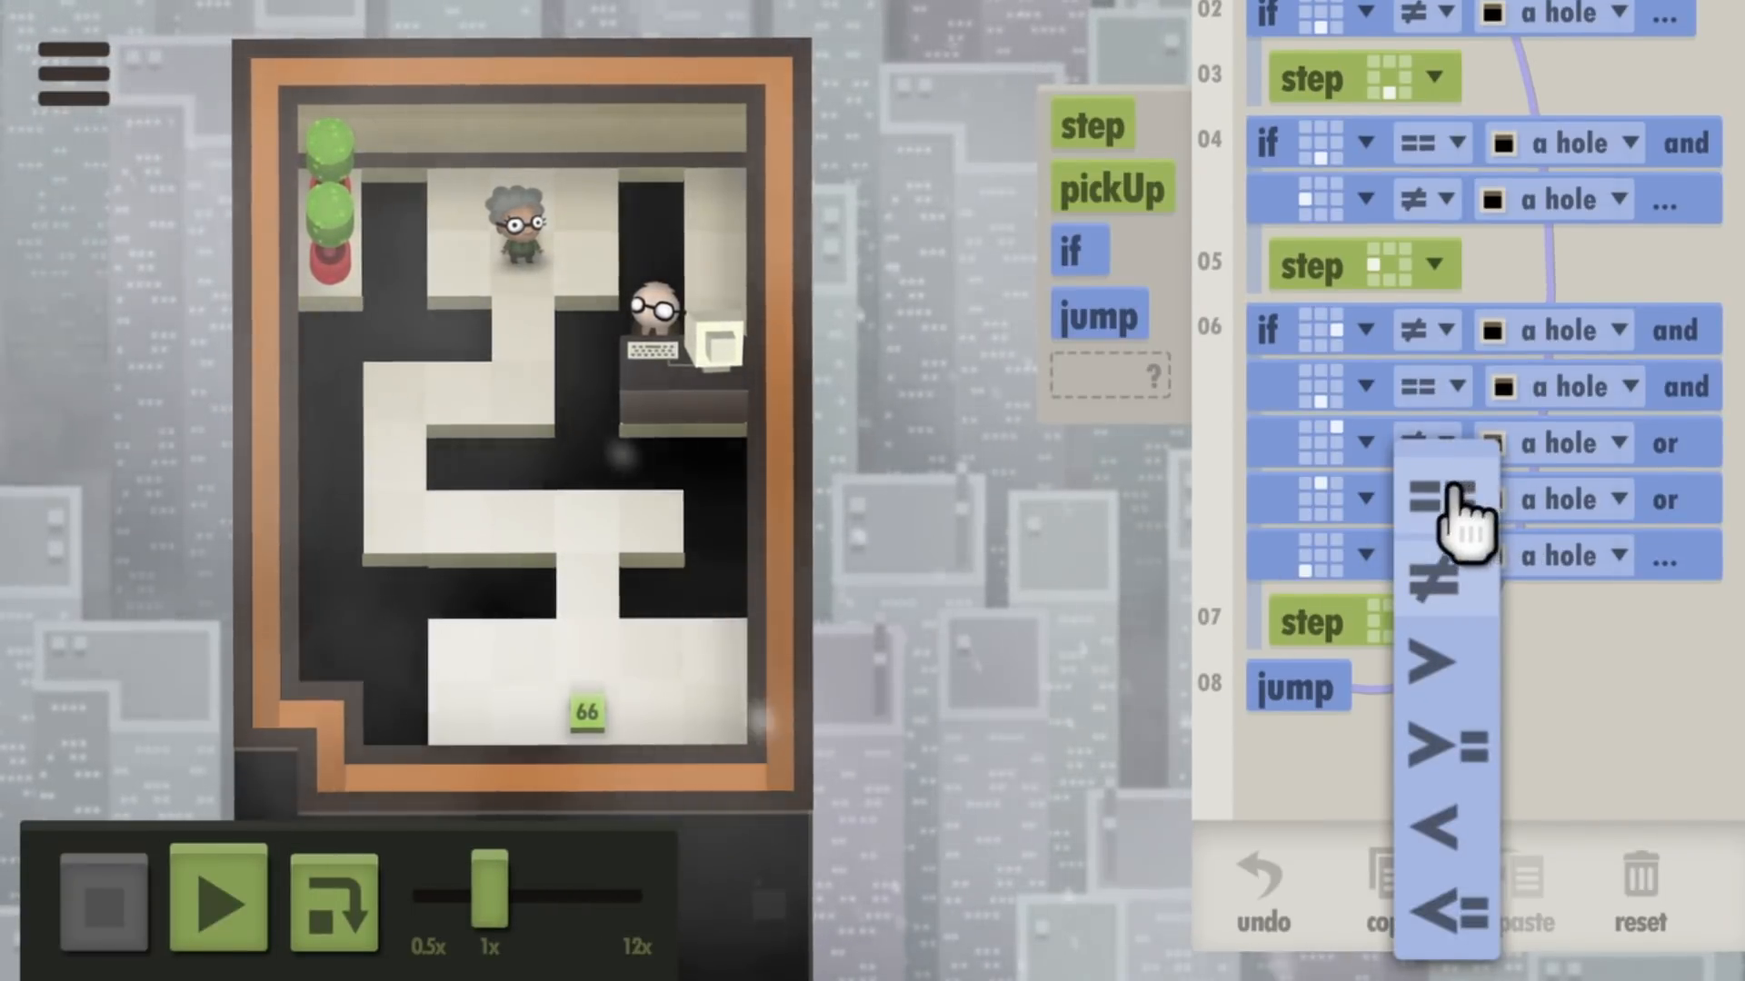
left_click(1439, 494)
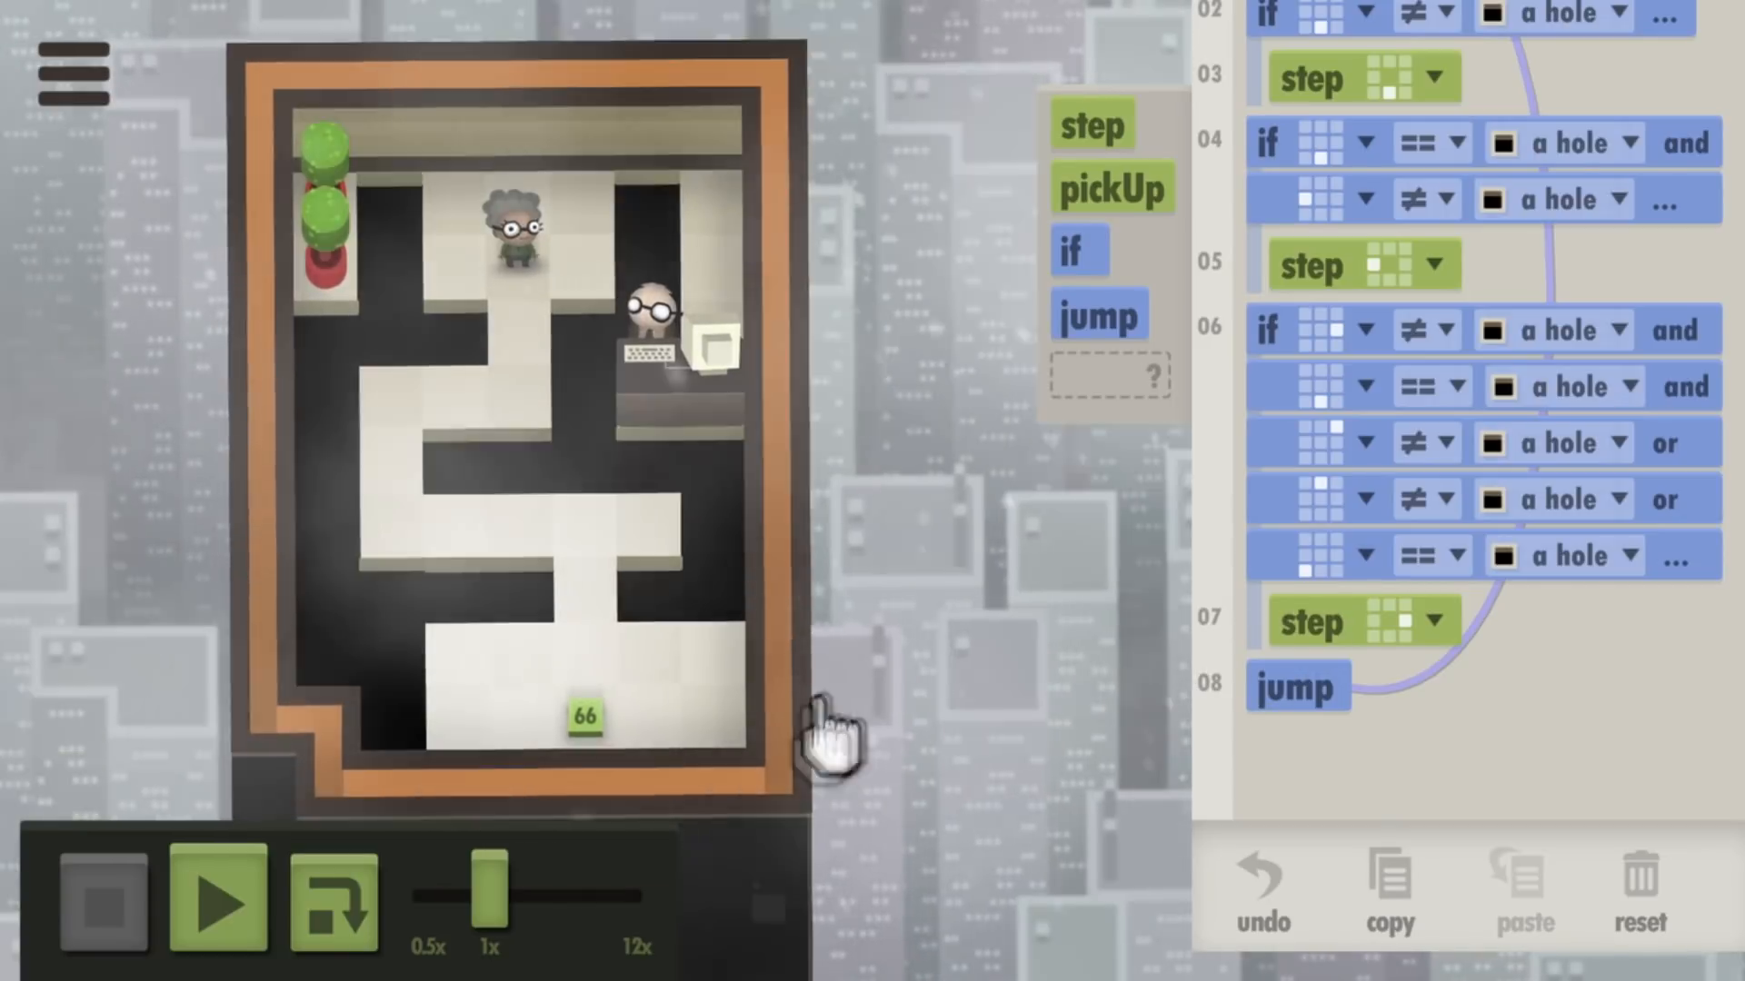
left_click(216, 903)
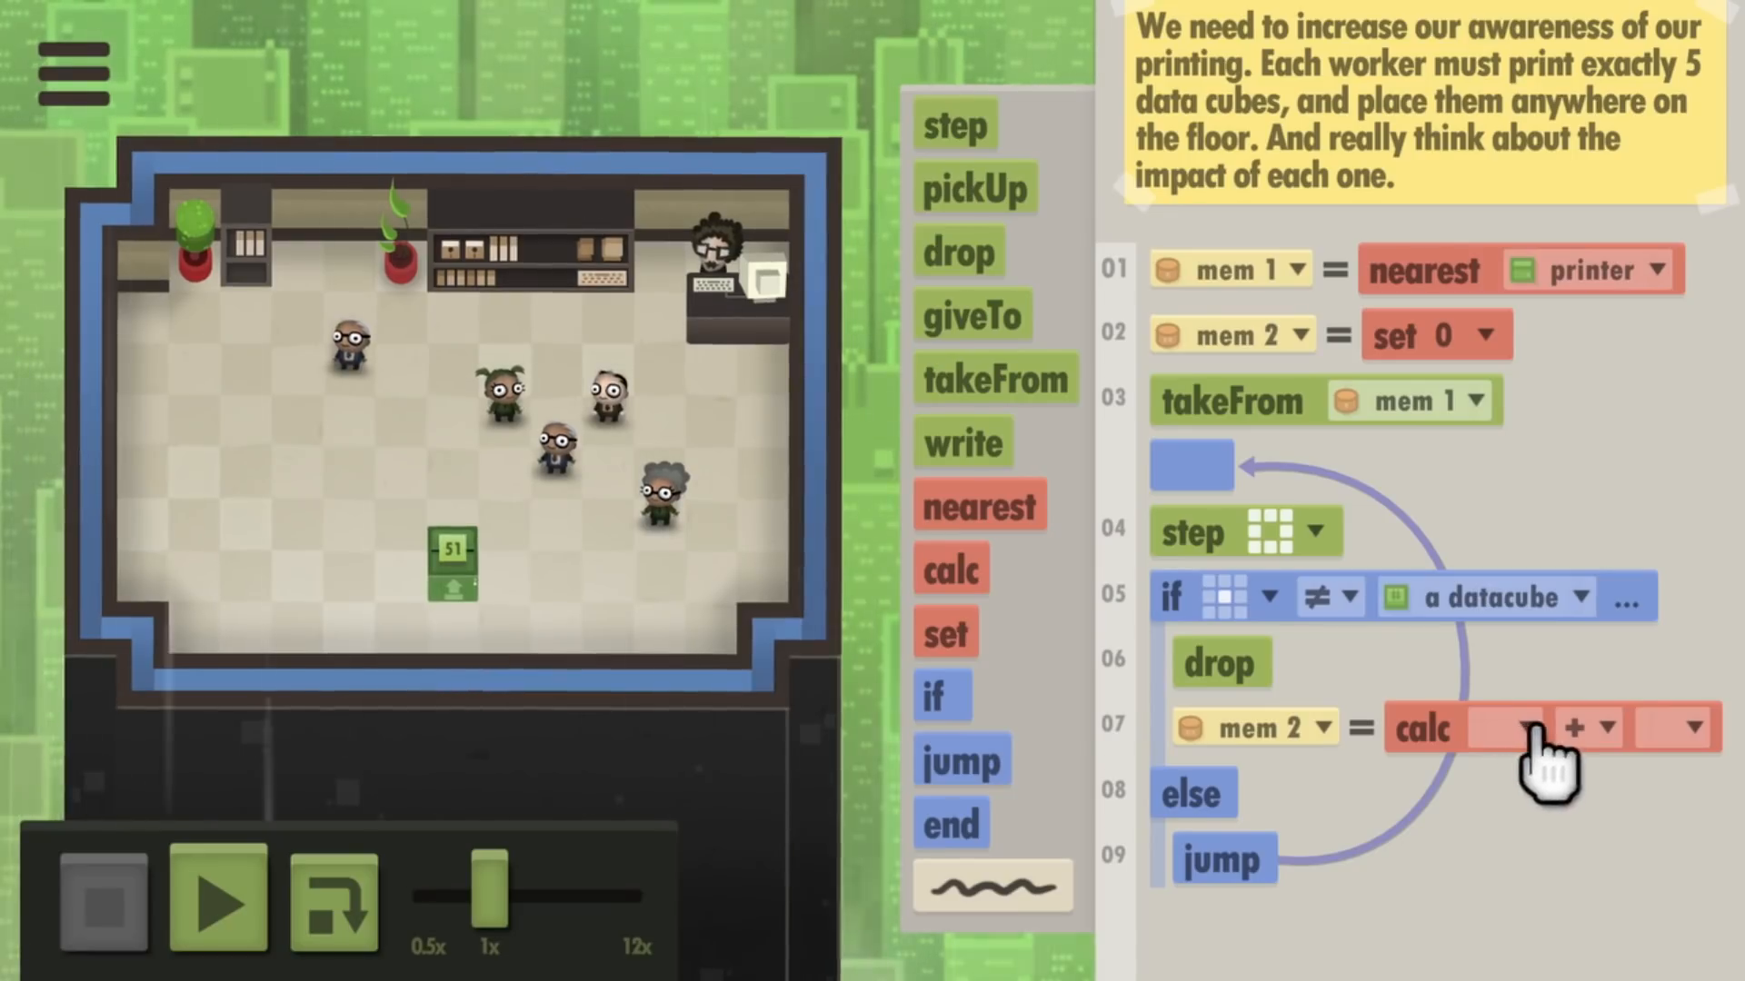
Count drops with calc mem 2 + 1, end at five, and run the program.
left_click(1521, 726)
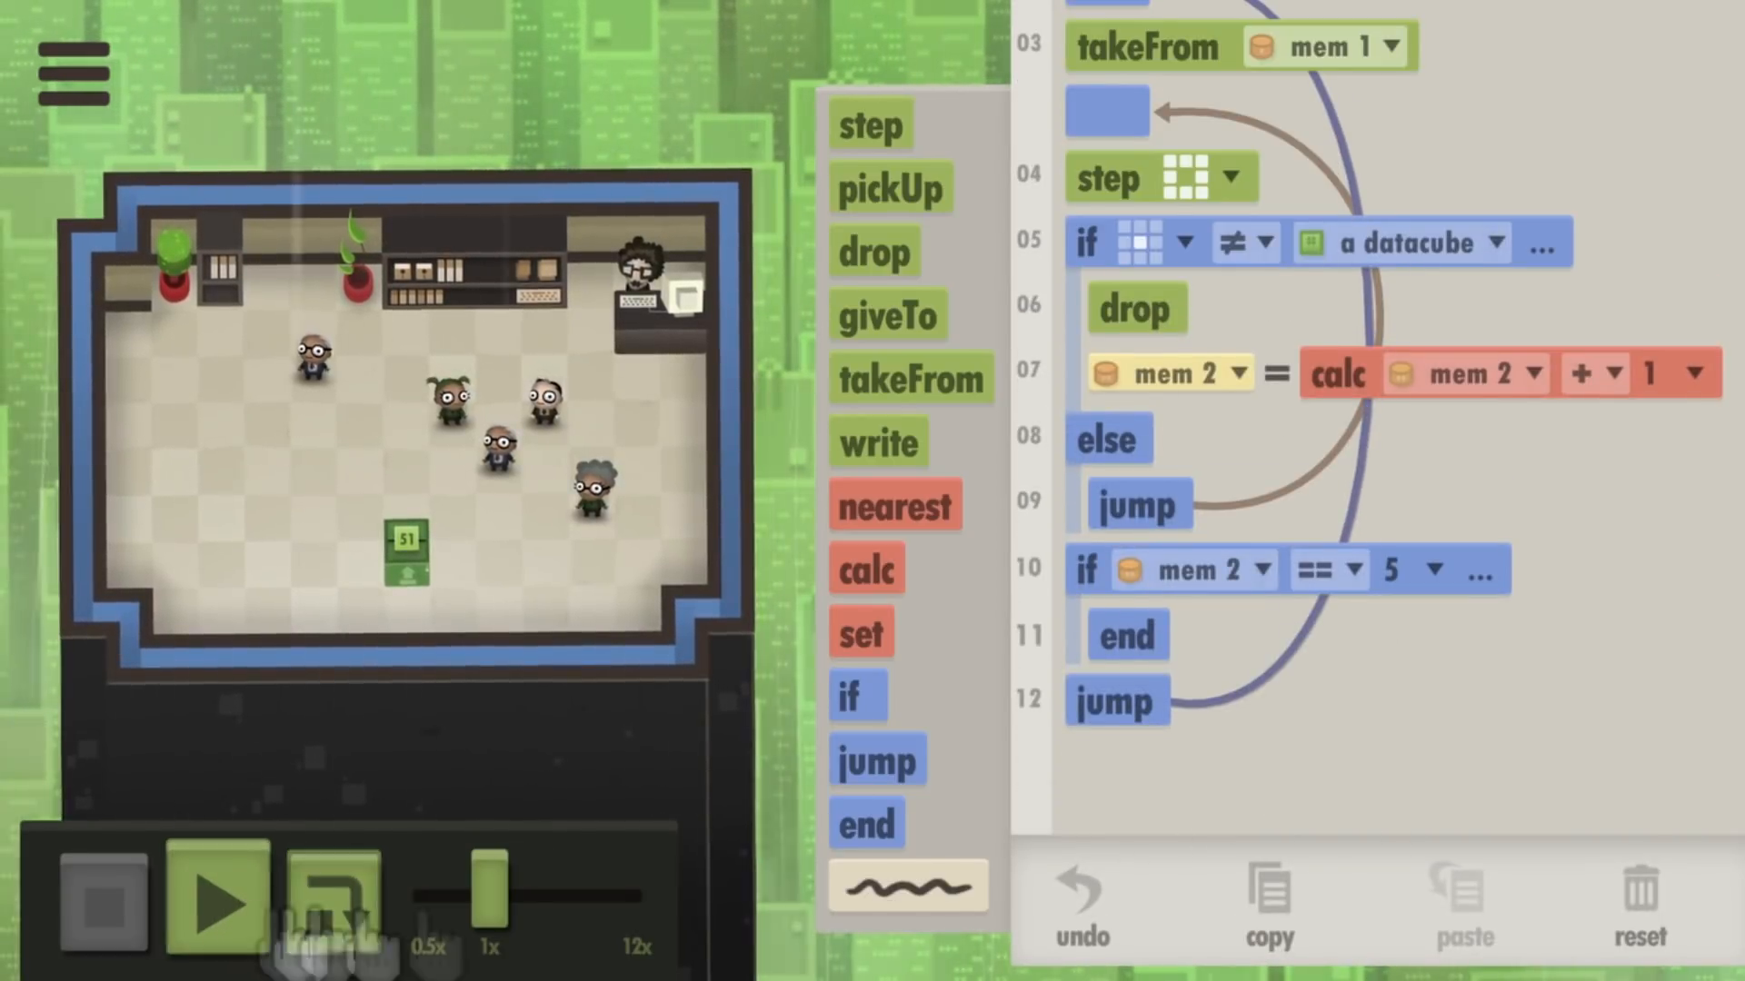
left_click(213, 908)
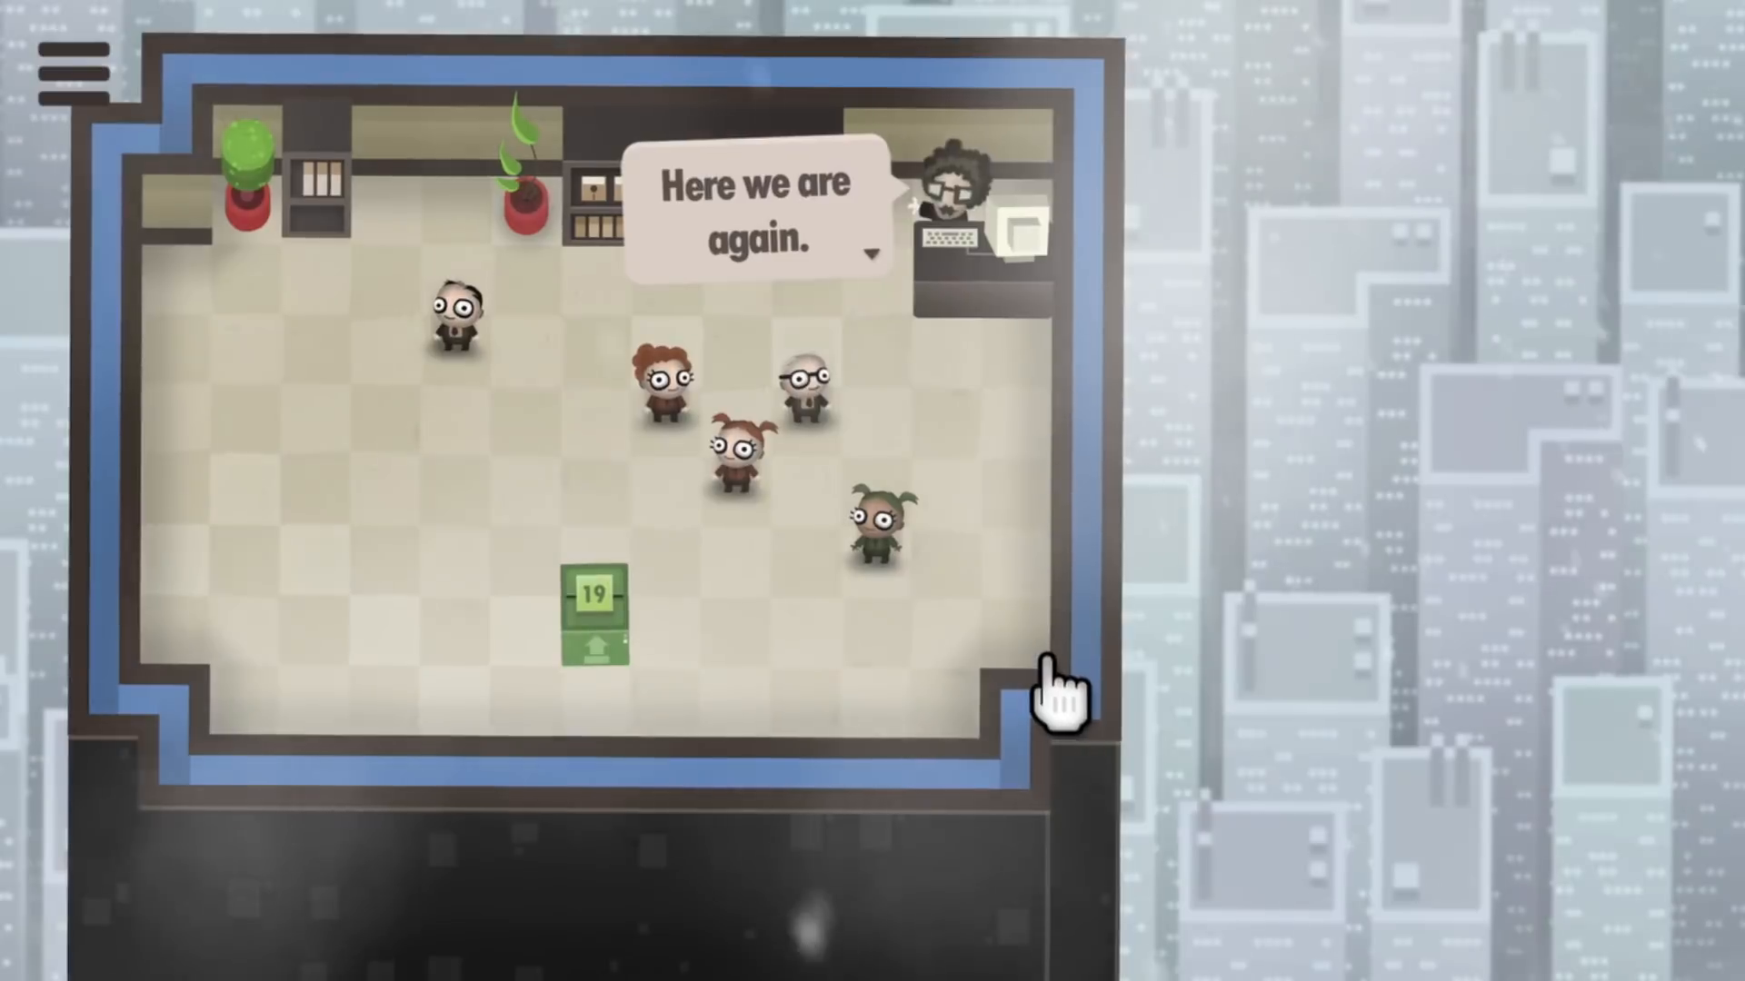